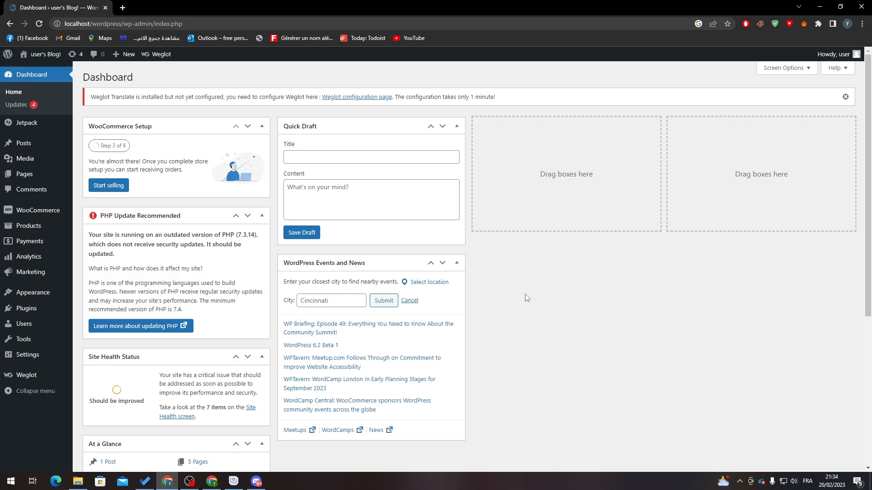
{"action": "mouse_move", "coordinate": [222, 104]}
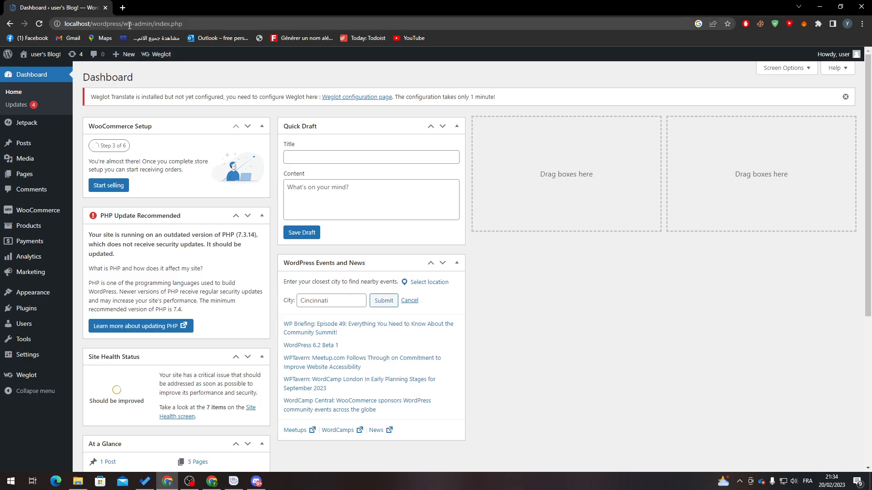
{"action": "mouse_move", "coordinate": [425, 185]}
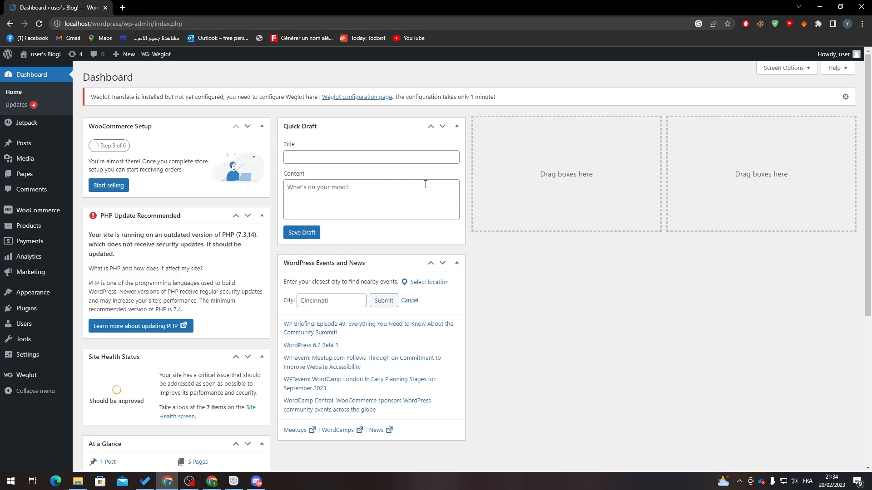
{"action": "mouse_move", "coordinate": [488, 257]}
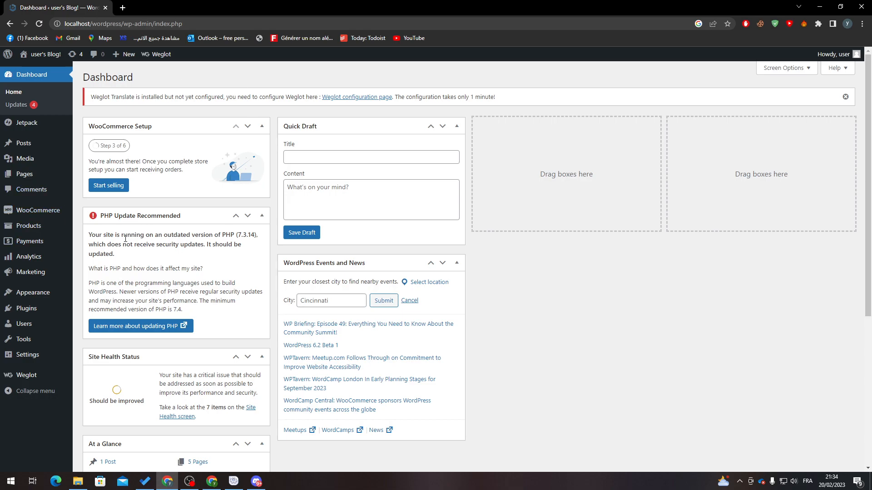
Search Add Plugins for "woocommerce" and find the WooCommerce plugin already active
{"action": "left_click", "coordinate": [93, 322]}
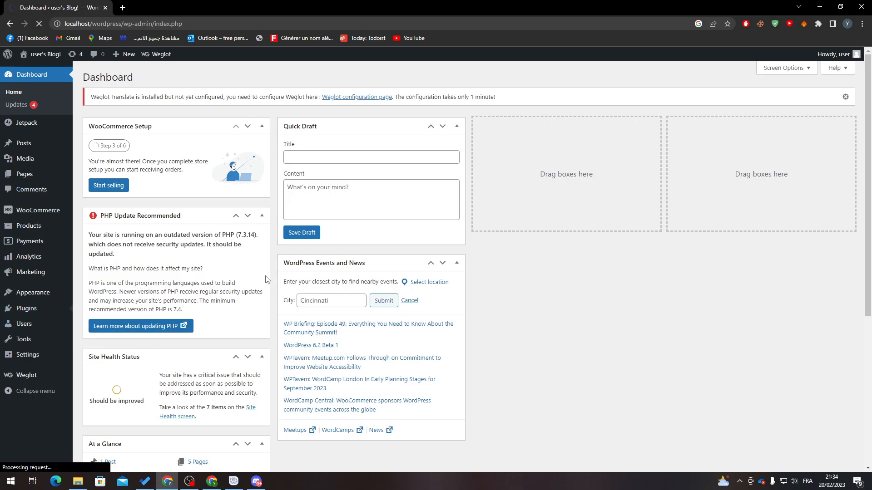
{"action": "mouse_move", "coordinate": [253, 267]}
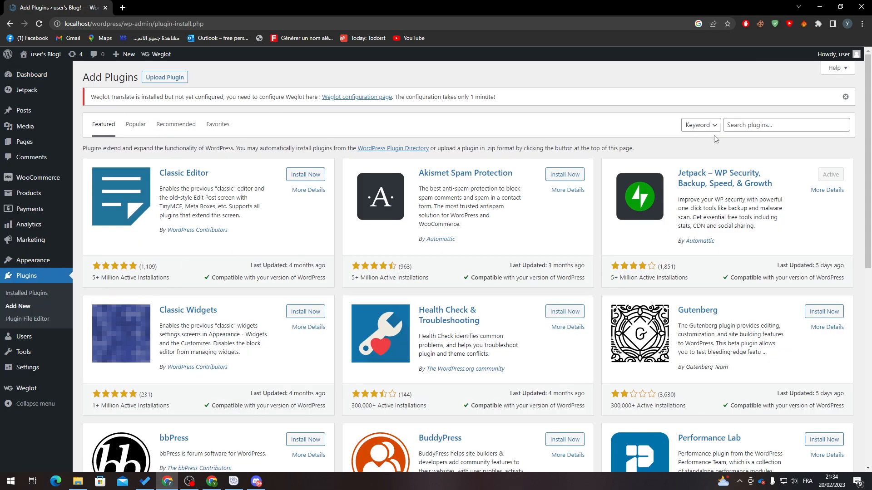
{"action": "type", "text": "woocommerce"}
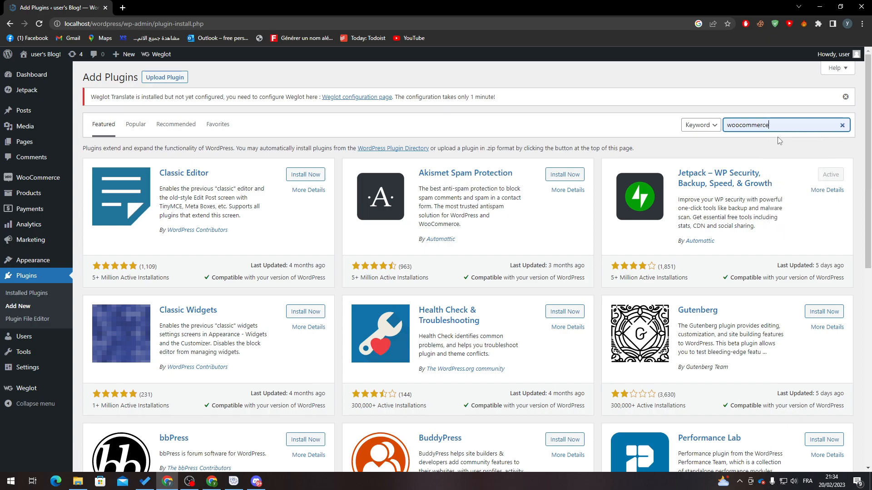
{"action": "key", "text": "Enter"}
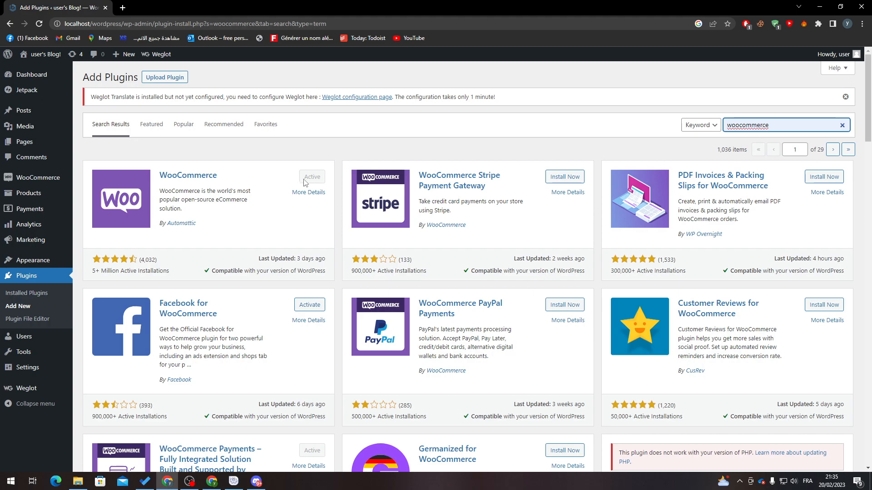
{"action": "mouse_move", "coordinate": [53, 289]}
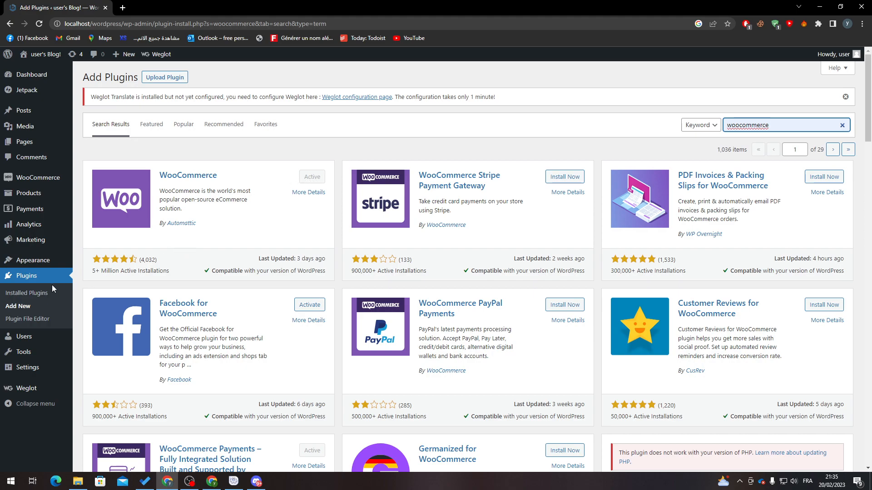
Review Installed Plugins under the Active and All filters, confirming WooCommerce and WooCommerce Payments active
{"action": "left_click", "coordinate": [27, 293]}
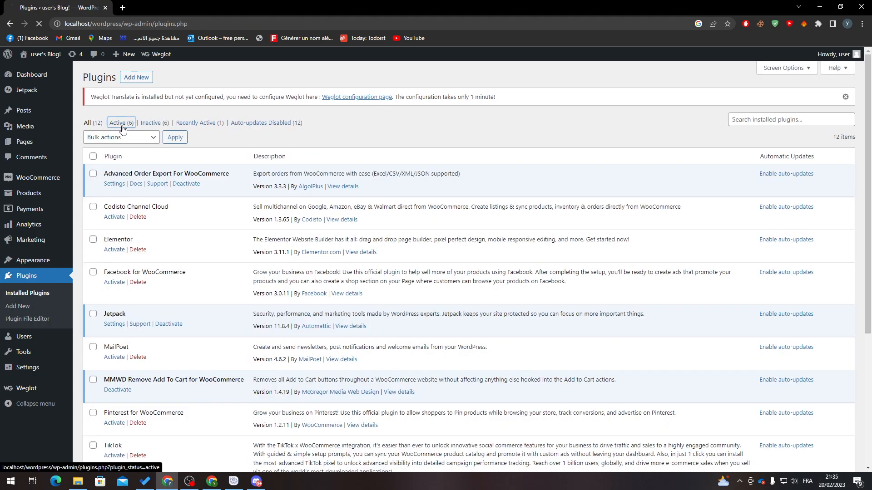
{"action": "left_click", "coordinate": [117, 123]}
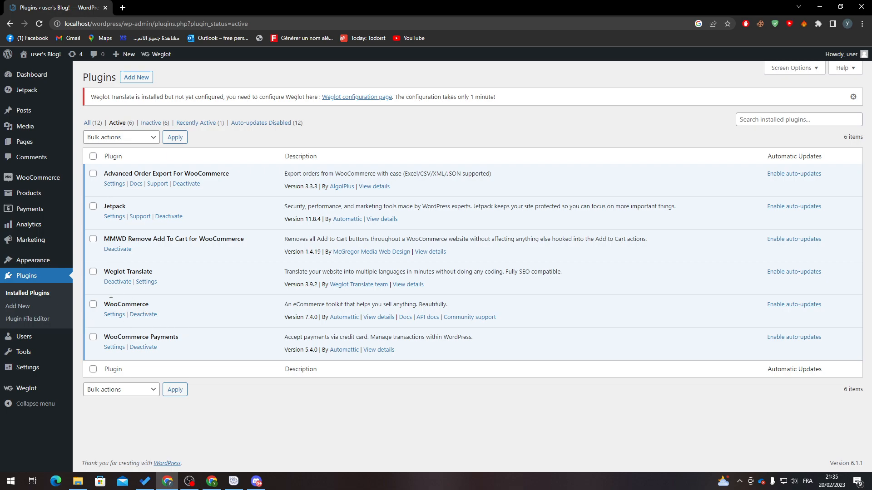
{"action": "mouse_move", "coordinate": [98, 137]}
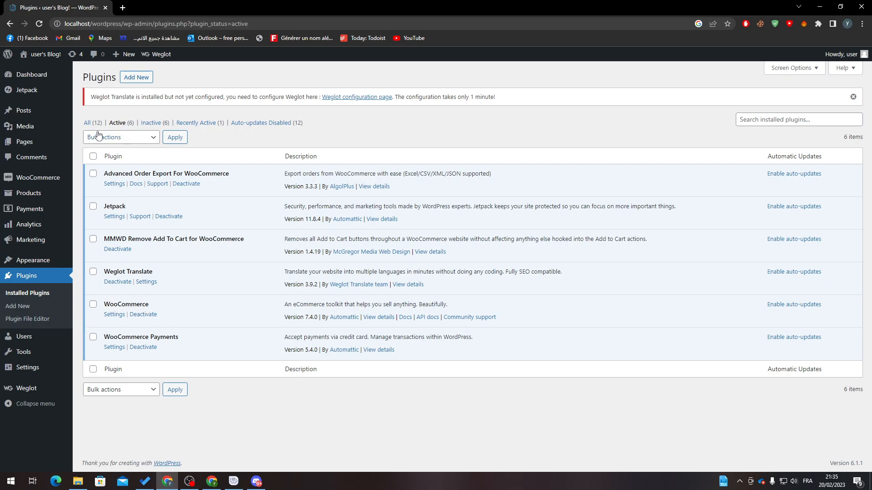
{"action": "left_click", "coordinate": [86, 123]}
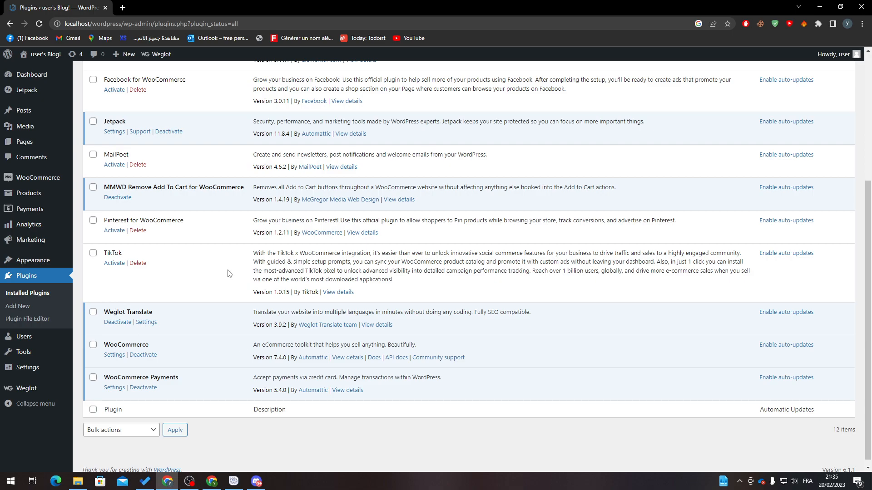
{"action": "scroll", "scroll_direction": "down", "scroll_amount": 3}
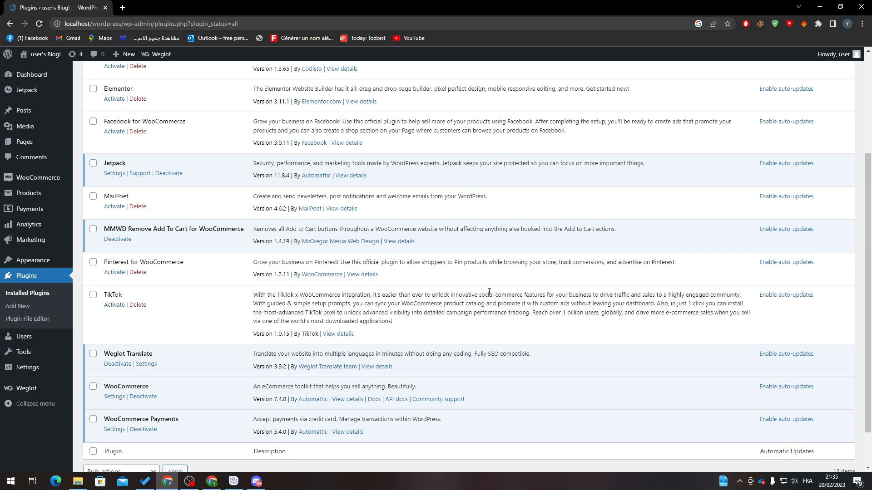
{"action": "scroll", "scroll_direction": "up", "scroll_amount": 3}
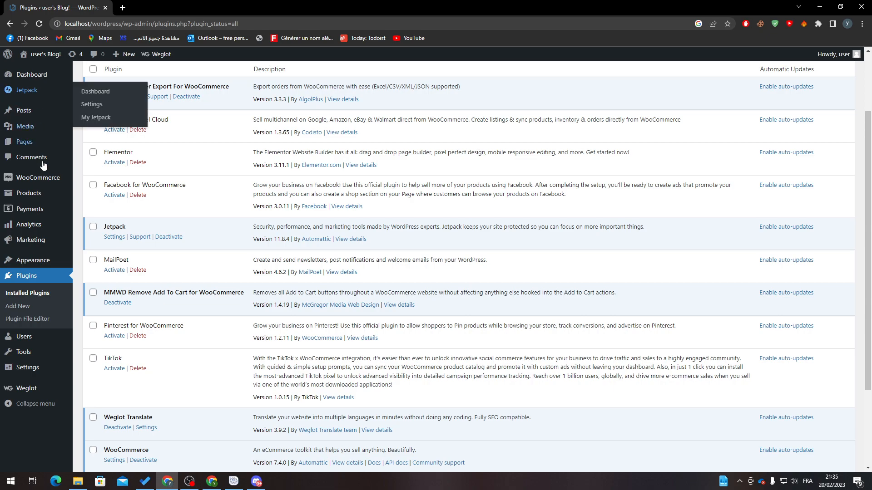
{"action": "mouse_move", "coordinate": [38, 177]}
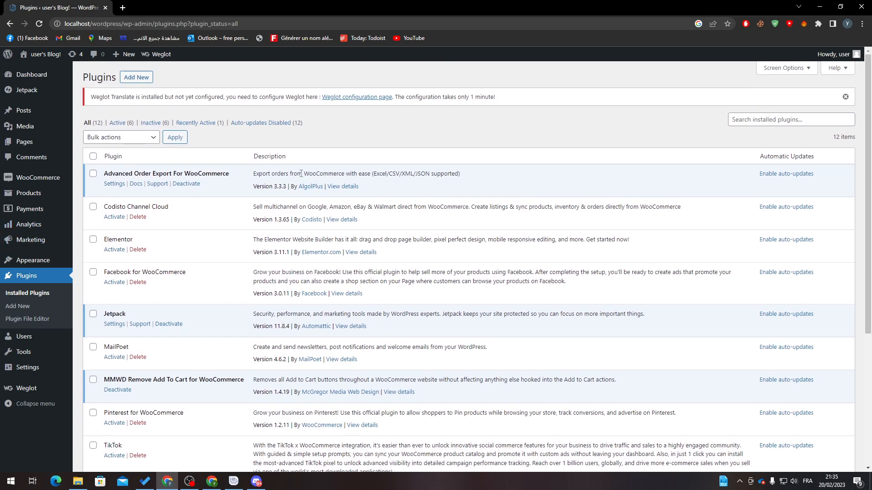
{"action": "mouse_move", "coordinate": [226, 250]}
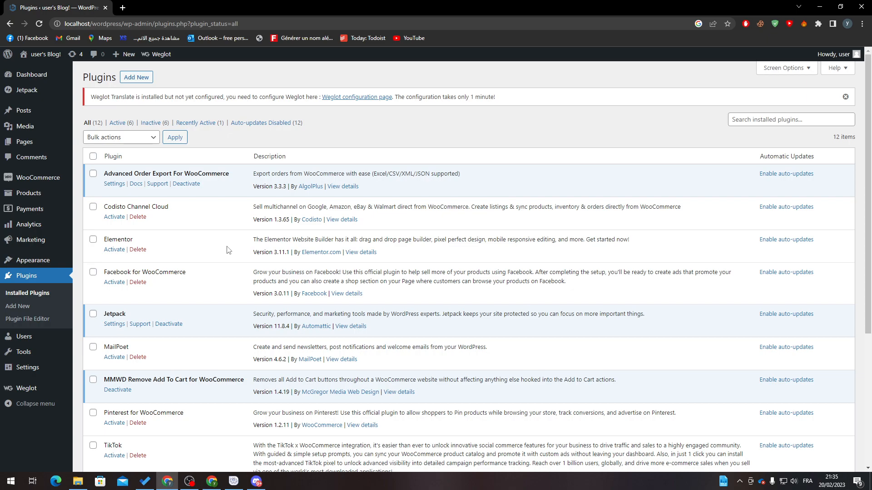
{"action": "mouse_move", "coordinate": [219, 252]}
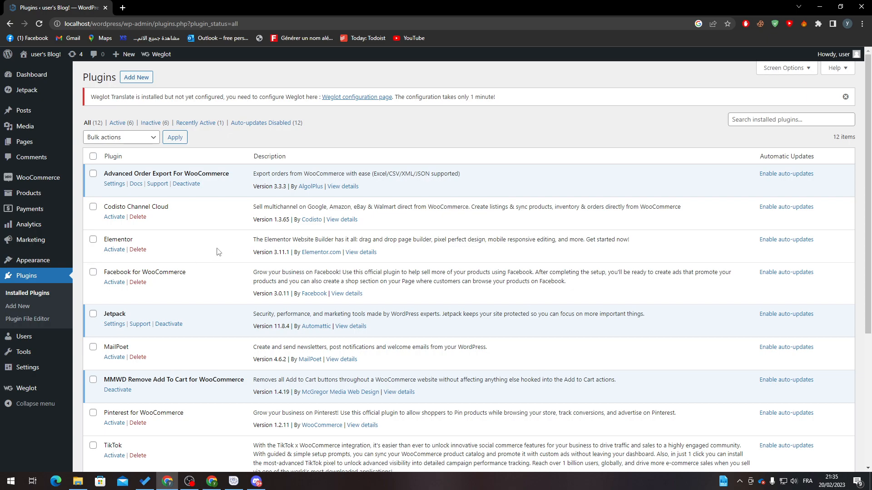
{"action": "mouse_move", "coordinate": [28, 193]}
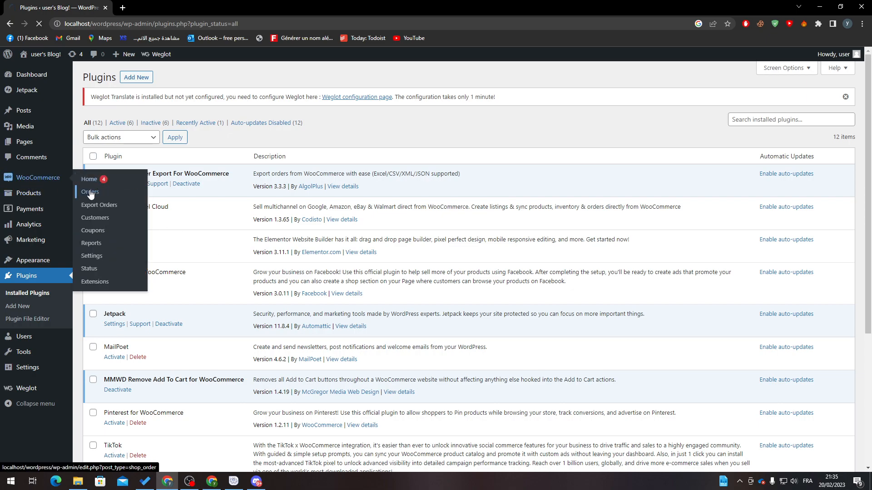
From the Orders page, begin a new manual order, bringing up the blank form for order #38
{"action": "left_click", "coordinate": [90, 191]}
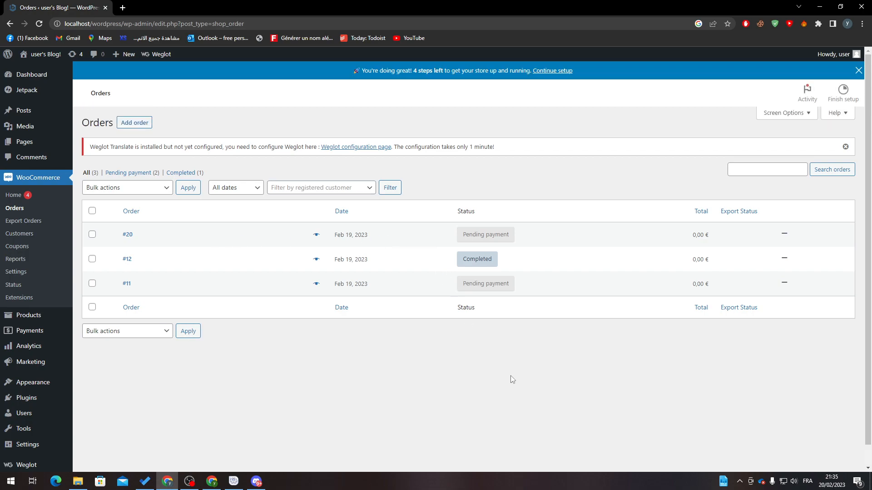
{"action": "mouse_move", "coordinate": [237, 109]}
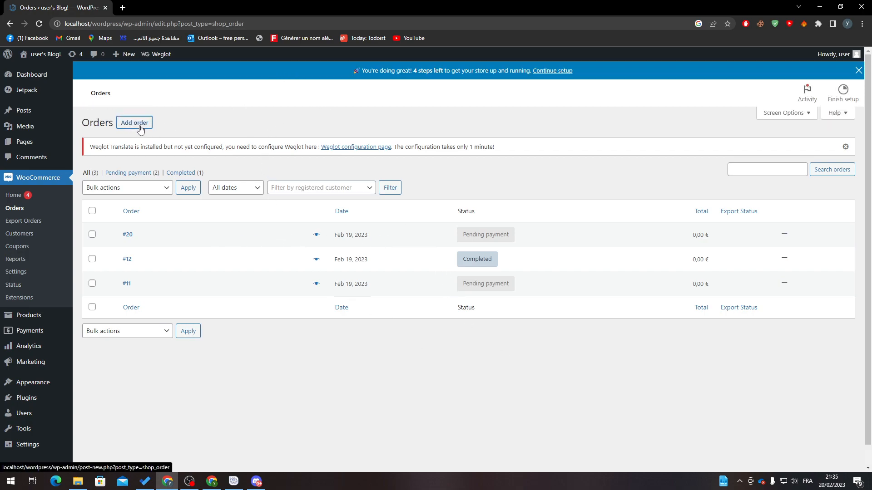
{"action": "left_click", "coordinate": [134, 122]}
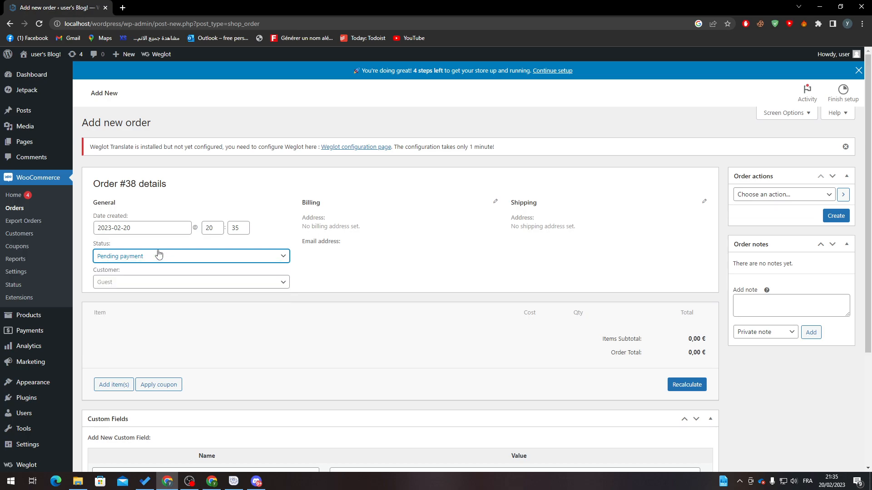
Expand order #38's Billing and Shipping address fields and review the Order actions options
{"action": "left_click", "coordinate": [190, 281]}
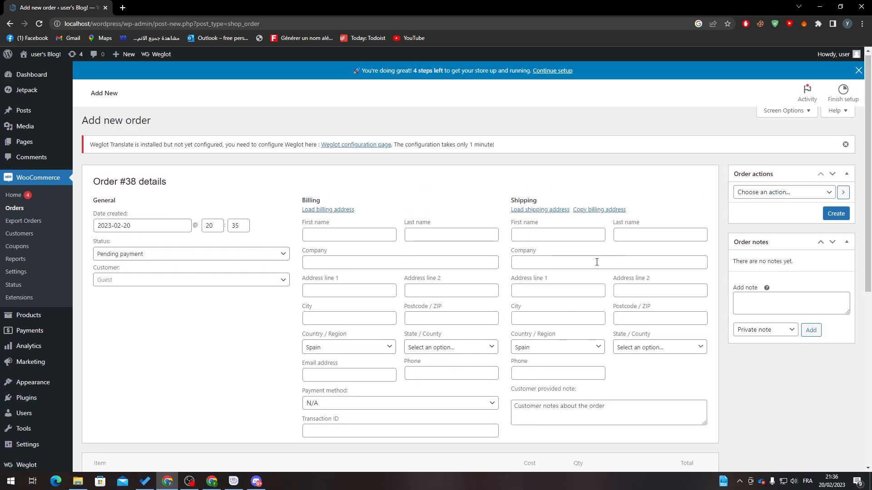
{"action": "left_click", "coordinate": [783, 178]}
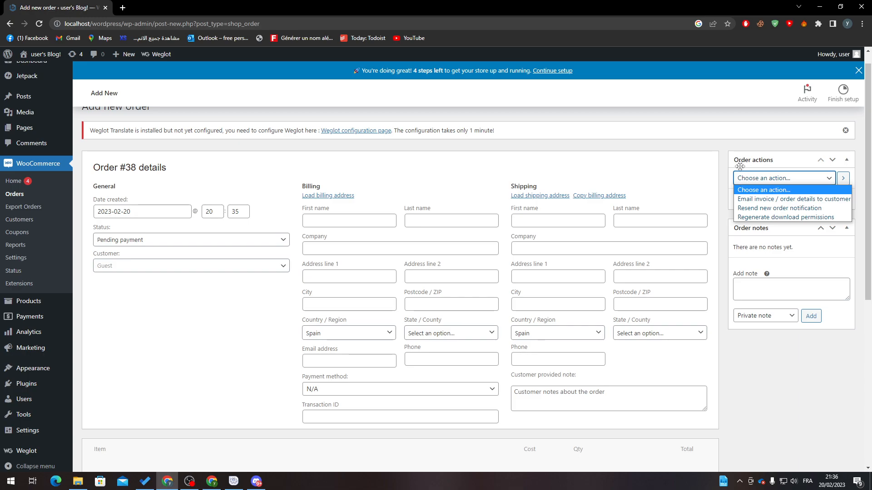
{"action": "mouse_move", "coordinate": [779, 208]}
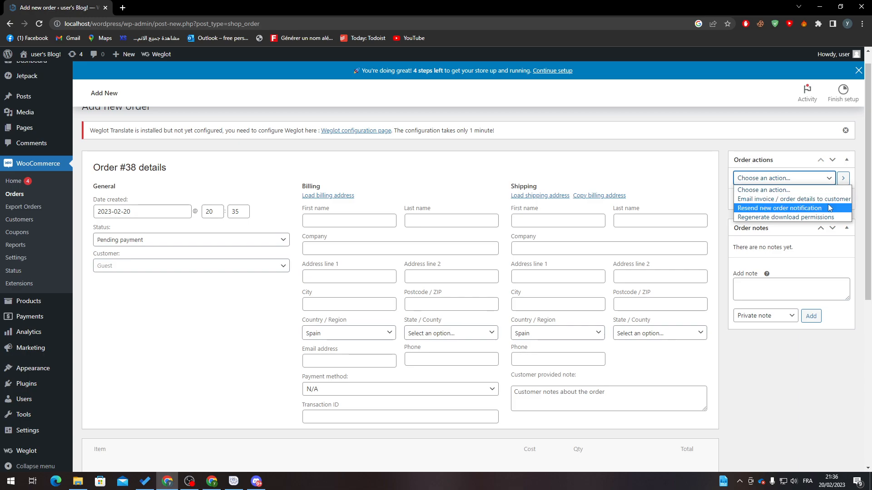
{"action": "mouse_move", "coordinate": [809, 216]}
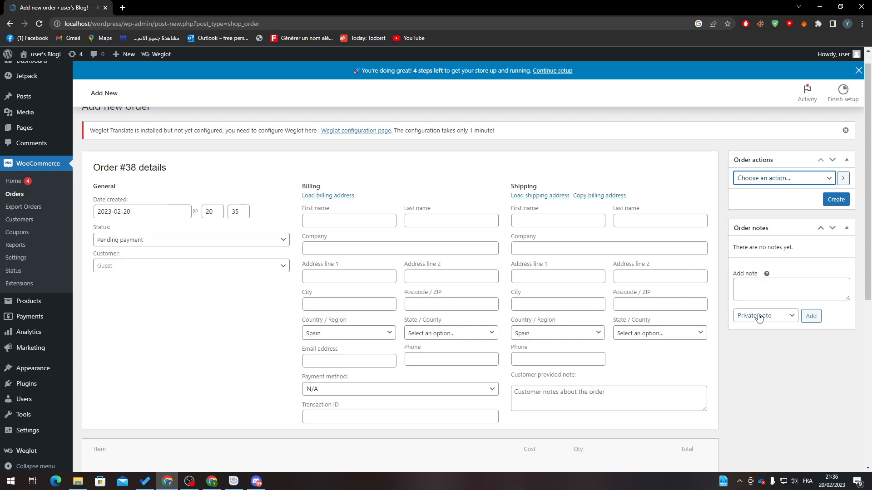
{"action": "scroll", "scroll_direction": "down", "scroll_amount": 3}
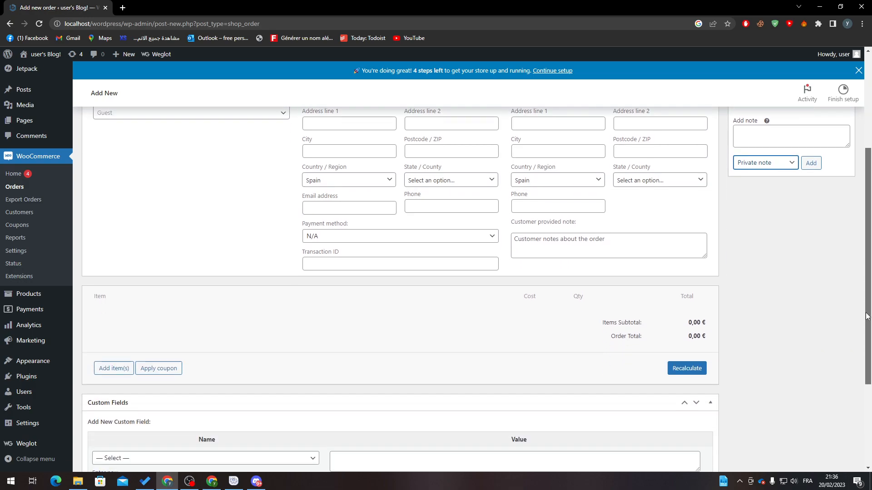
{"action": "scroll", "scroll_direction": "down", "scroll_amount": 3}
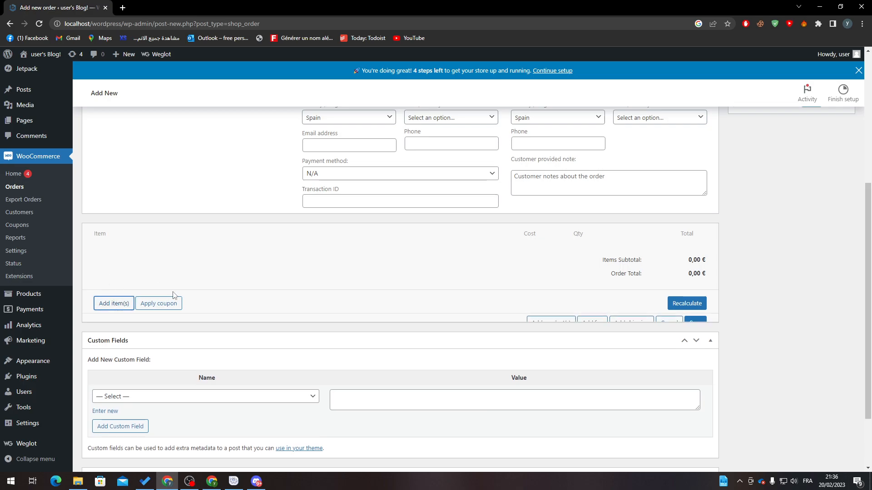
Look into the Add product(s) dialog for order #38 and close it without adding anything
{"action": "left_click", "coordinate": [114, 303]}
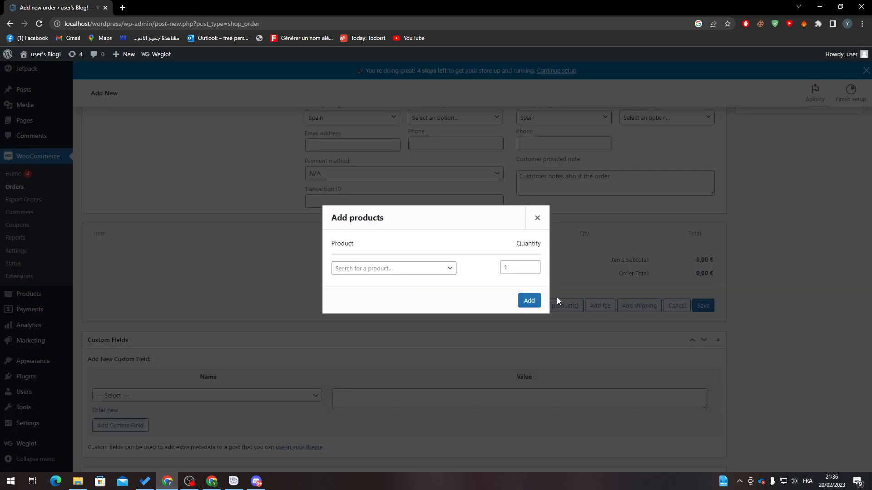
{"action": "left_click", "coordinate": [393, 267]}
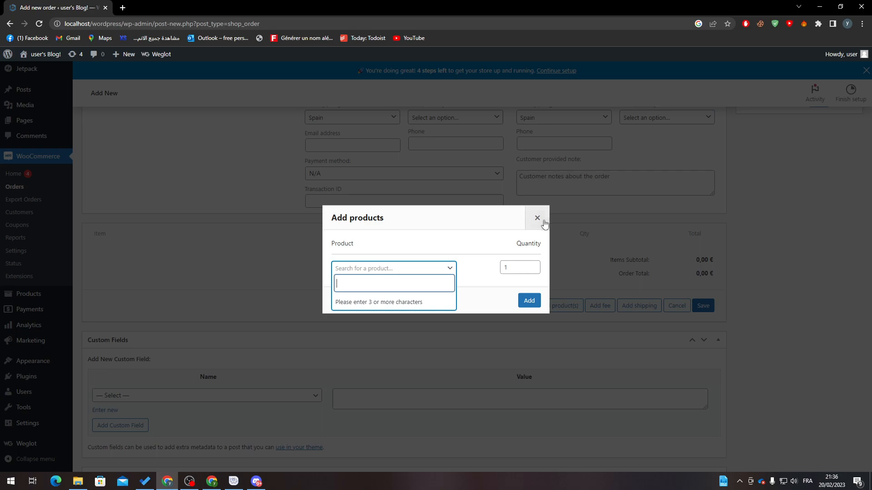
{"action": "left_click", "coordinate": [536, 217]}
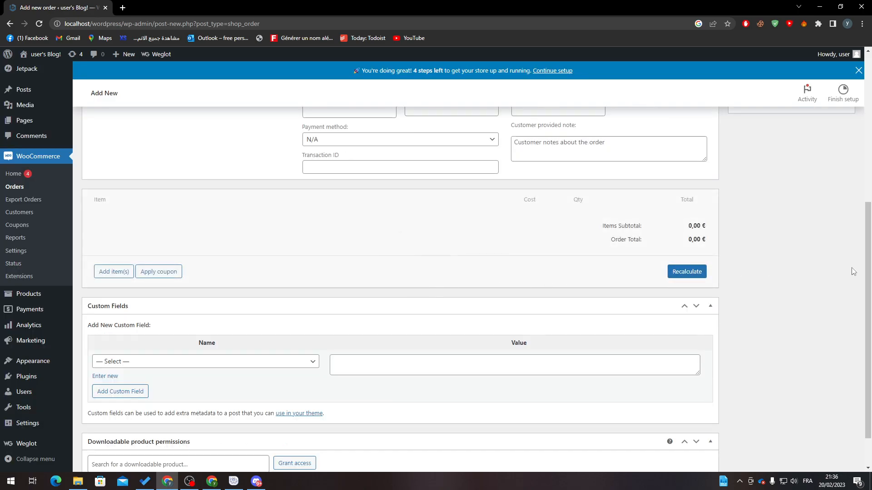
{"action": "scroll", "scroll_direction": "down", "scroll_amount": 3}
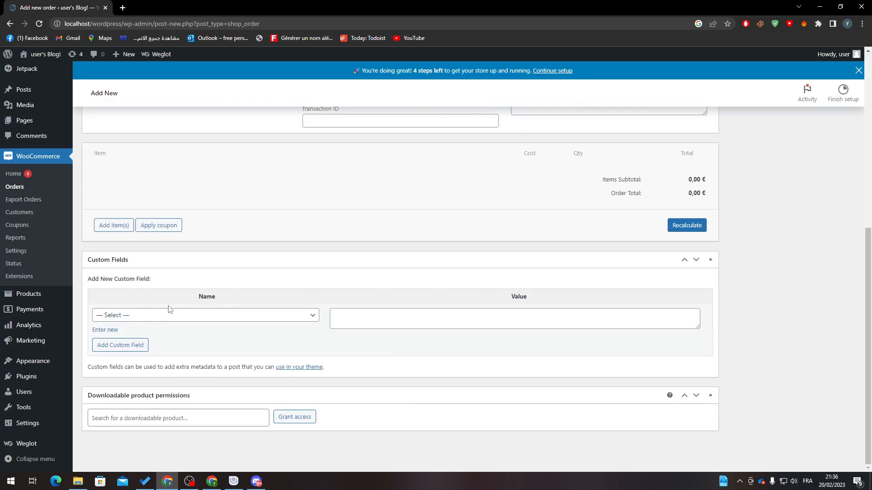
{"action": "left_click", "coordinate": [206, 316]}
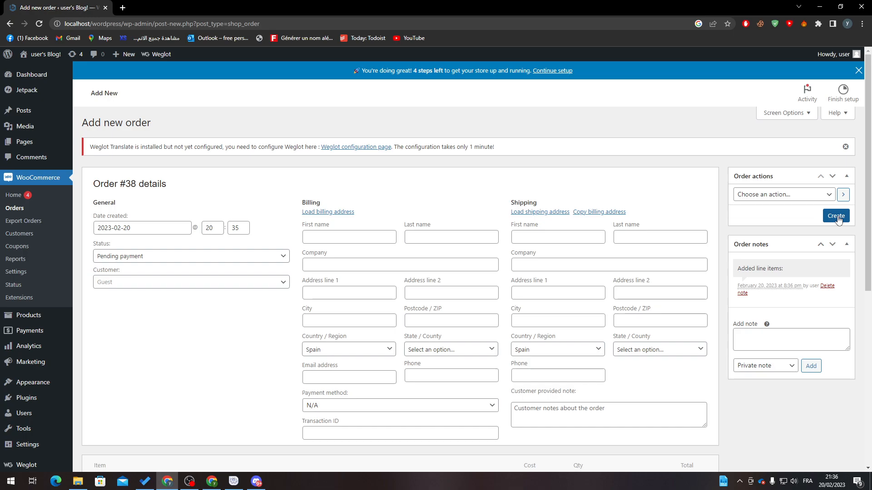
Create order #38 as a blank Pending payment order, then go to WooCommerce Home
{"action": "left_click", "coordinate": [835, 217]}
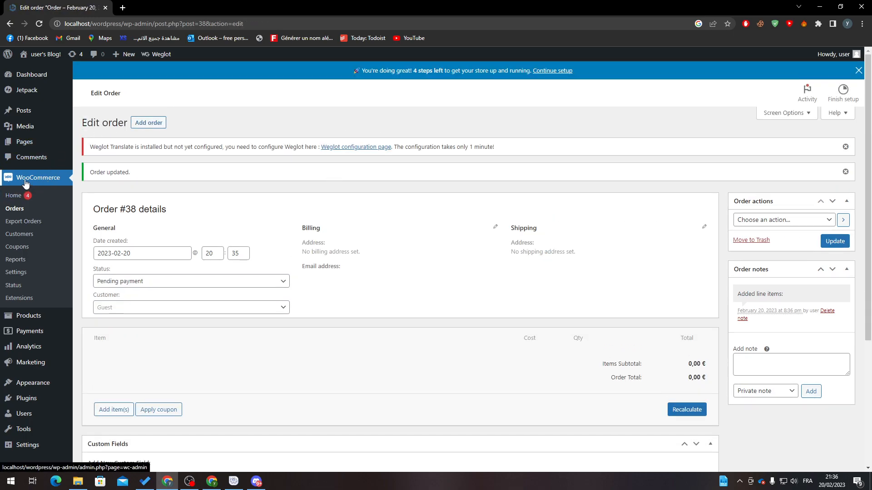
{"action": "left_click", "coordinate": [14, 195]}
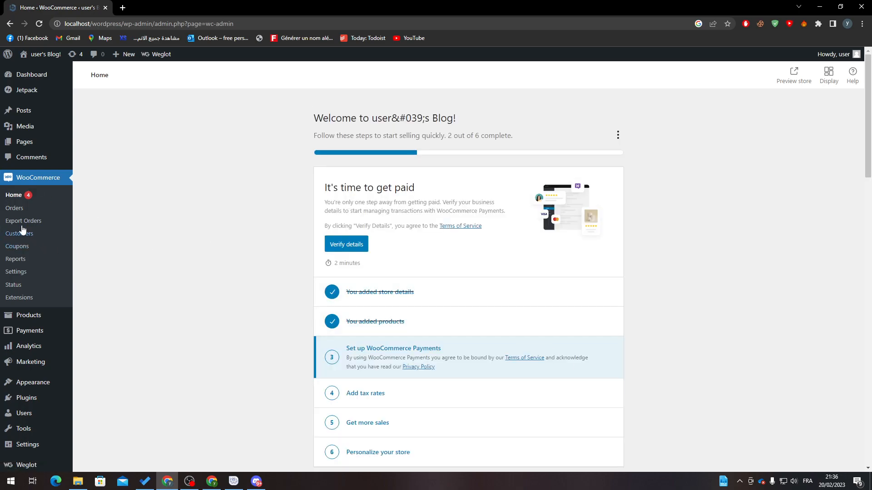
Show the Orders table with new order #38 Pending payment above orders #20, #12 and #11
{"action": "left_click", "coordinate": [15, 208]}
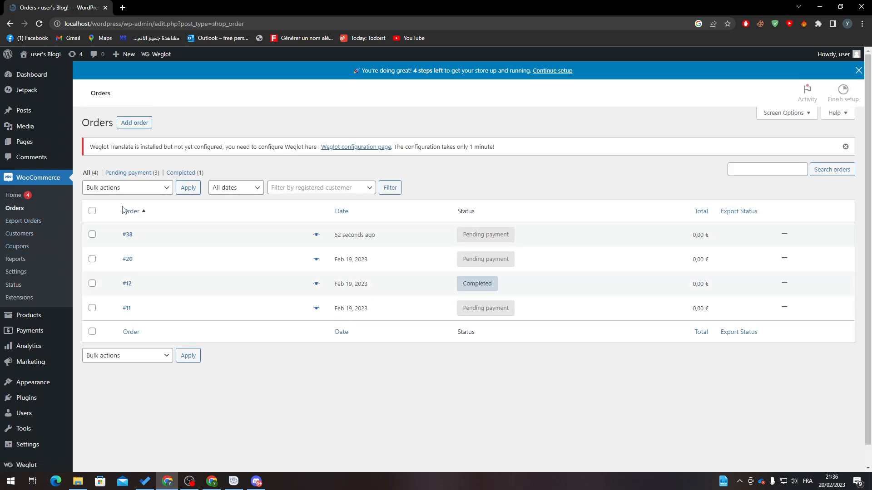
{"action": "mouse_move", "coordinate": [350, 244]}
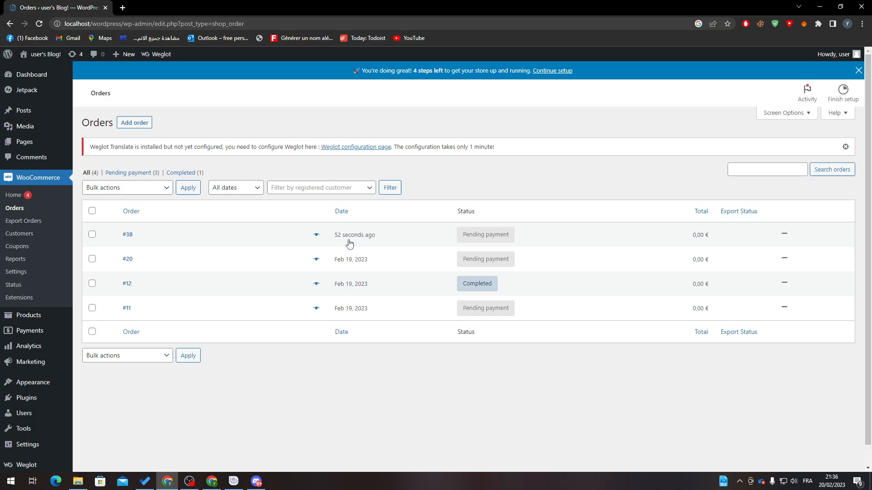
{"action": "mouse_move", "coordinate": [324, 412]}
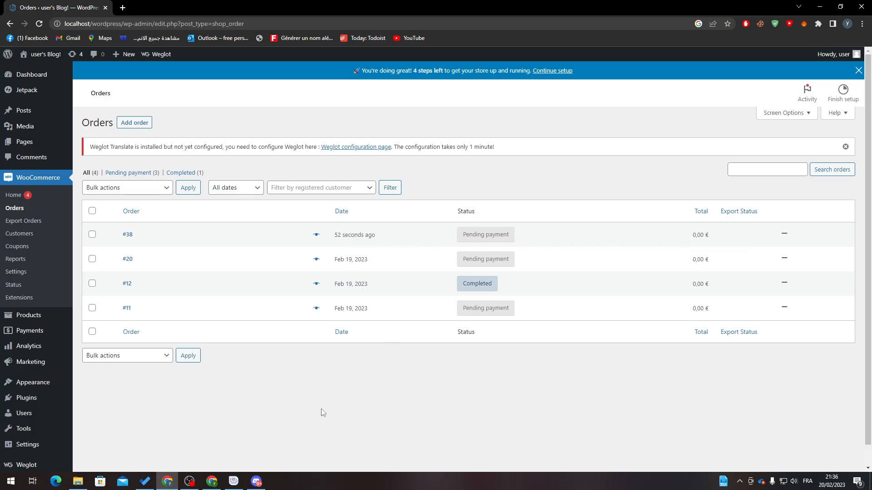